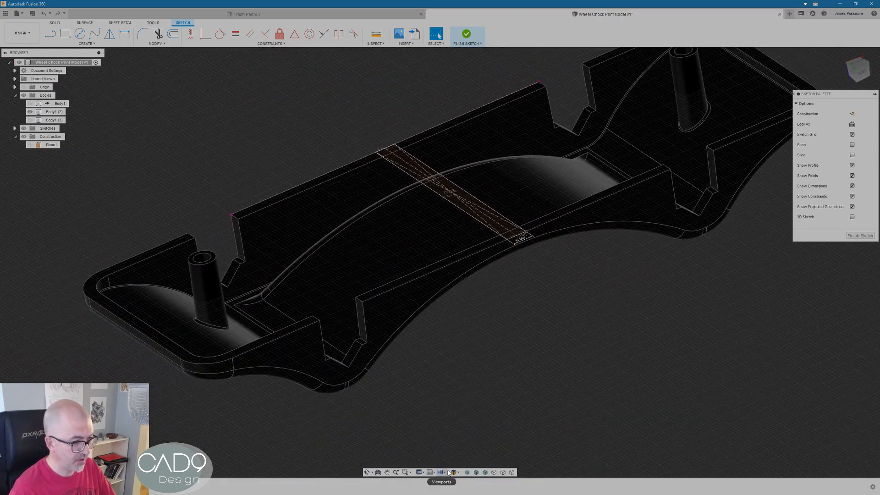
Open the navigation bar's display settings to reach the Show All Bodies options
{"action": "left_click", "coordinate": [455, 472]}
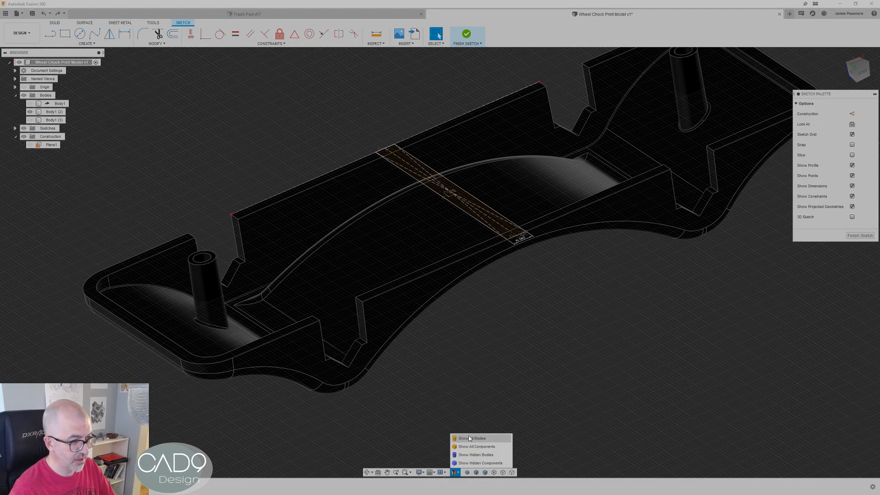
Show all bodies and select the arched middle body Body1 (2) in the Browser
{"action": "left_click", "coordinate": [473, 438]}
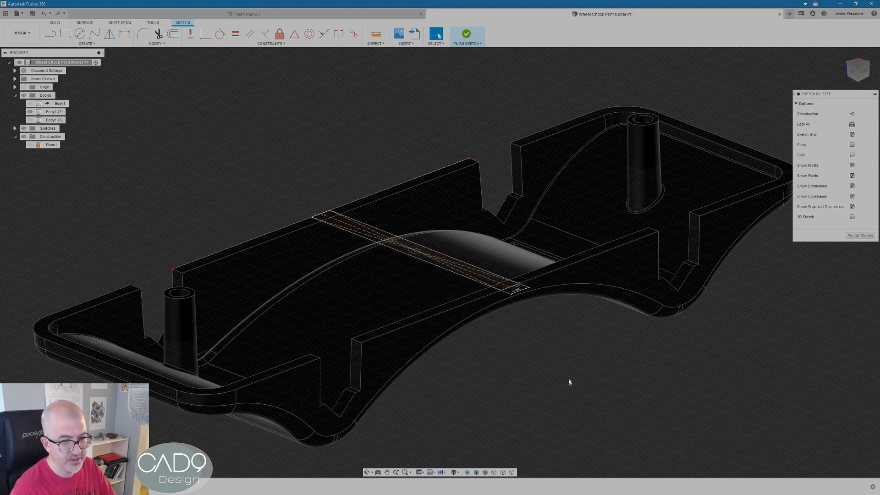
{"action": "left_click", "coordinate": [52, 112]}
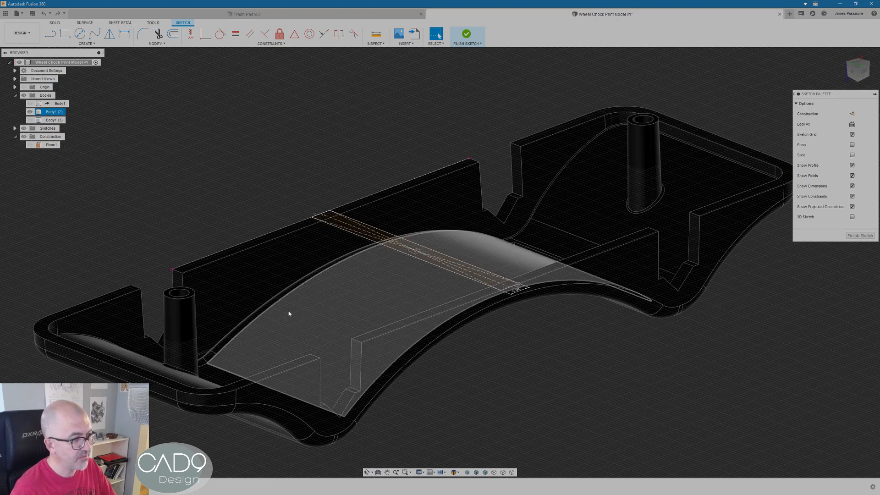